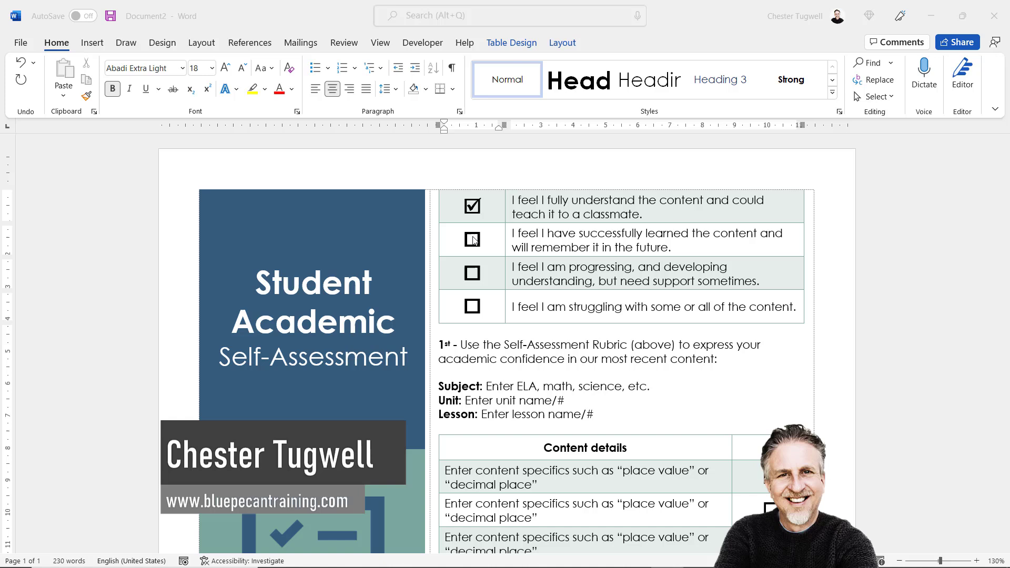
Step: Test a rubric checkbox, then clear the four checkbox cells in the rubric's first column
{"action": "left_click", "coordinate": [471, 240]}
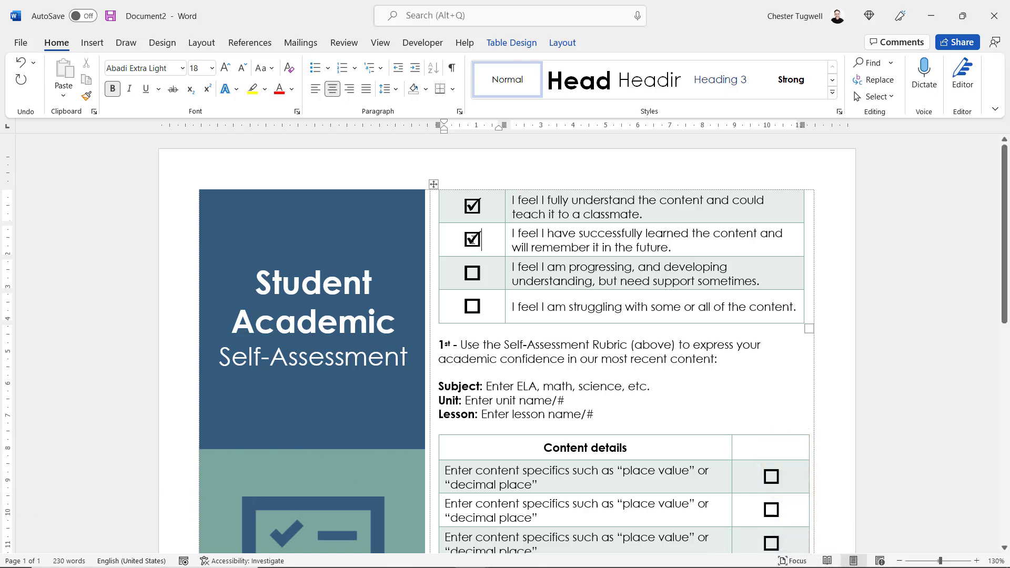
{"action": "left_click", "coordinate": [472, 238]}
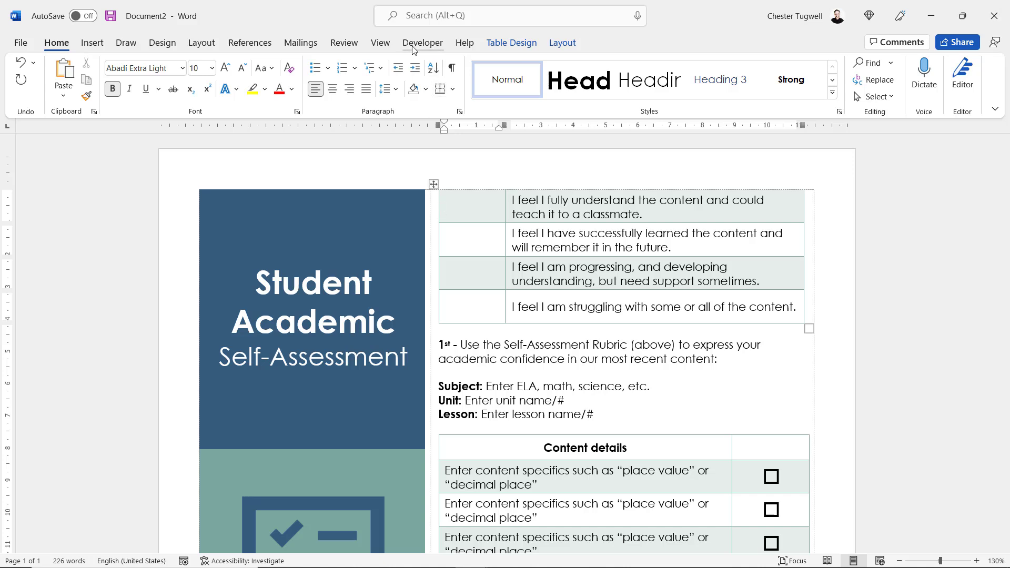
{"action": "mouse_move", "coordinate": [411, 51]}
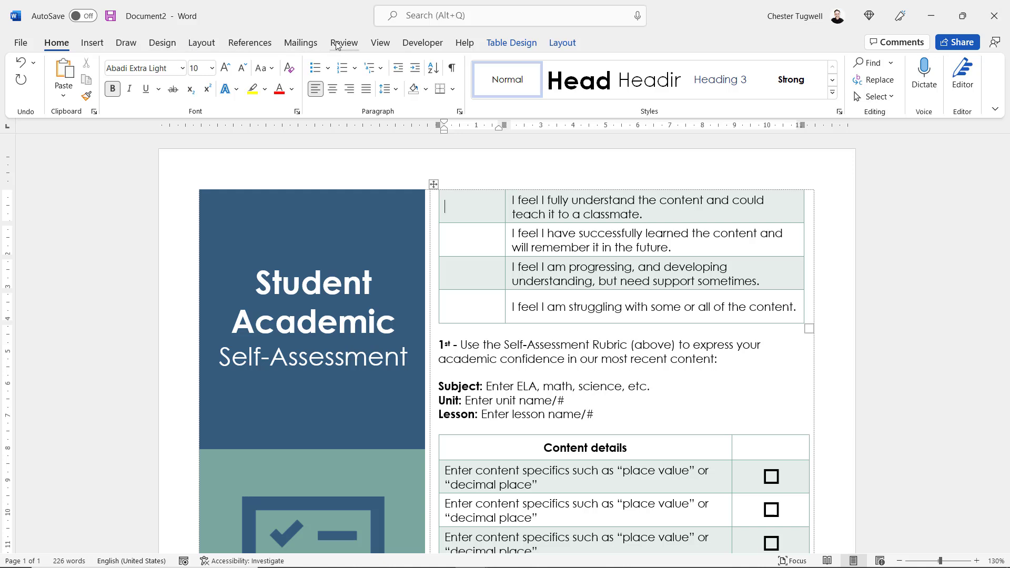
{"action": "right_click", "coordinate": [343, 43]}
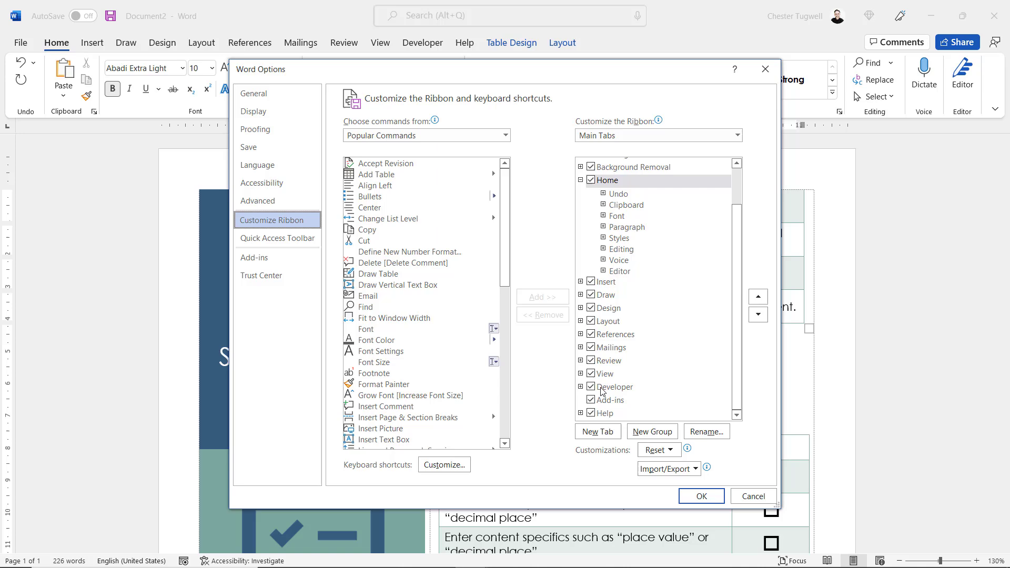
{"action": "left_click", "coordinate": [613, 386]}
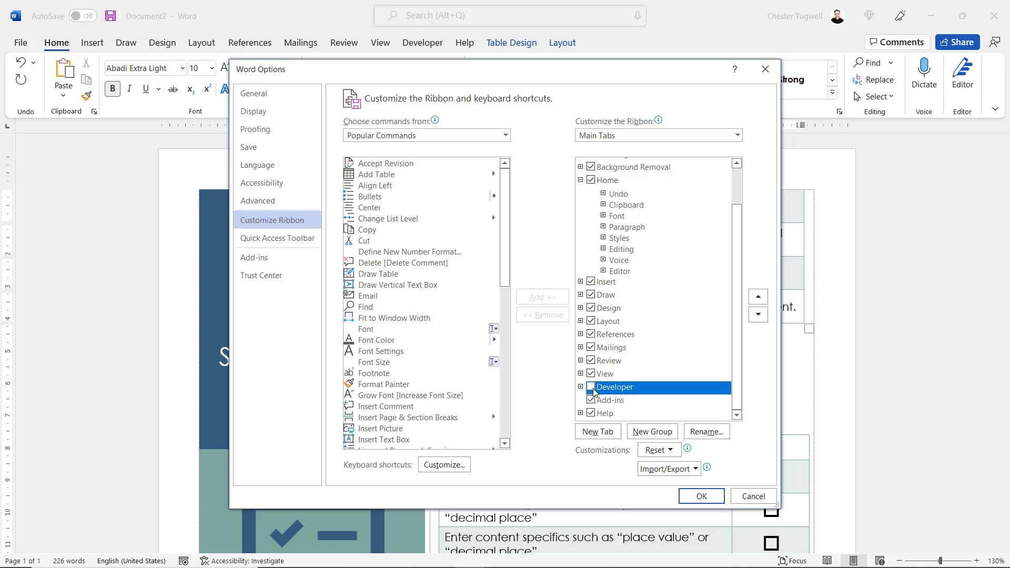
{"action": "left_click", "coordinate": [590, 386]}
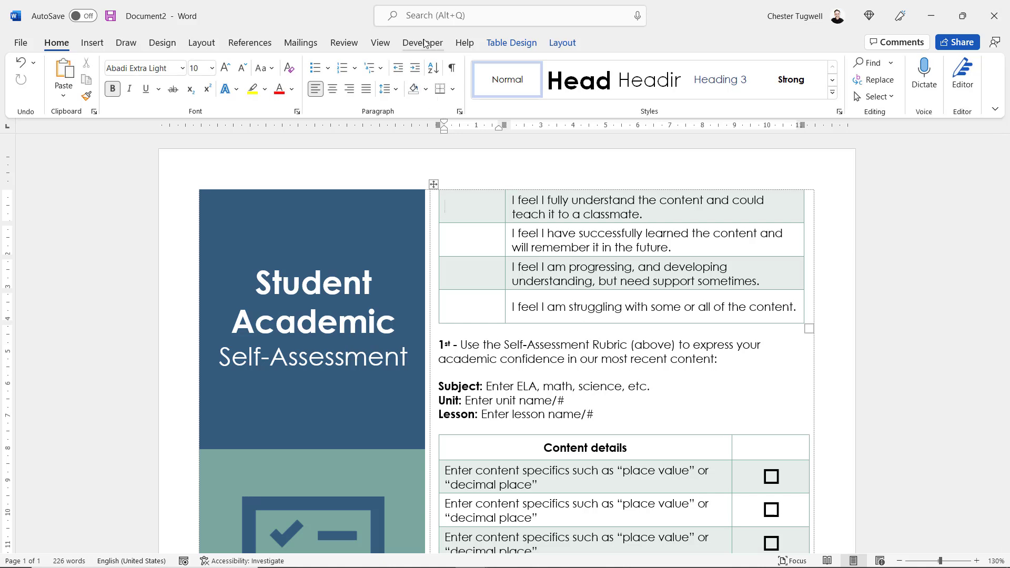
Step: Insert a Check Box Content Control from the Developer tools into the first rubric cell
{"action": "left_click", "coordinate": [423, 42]}
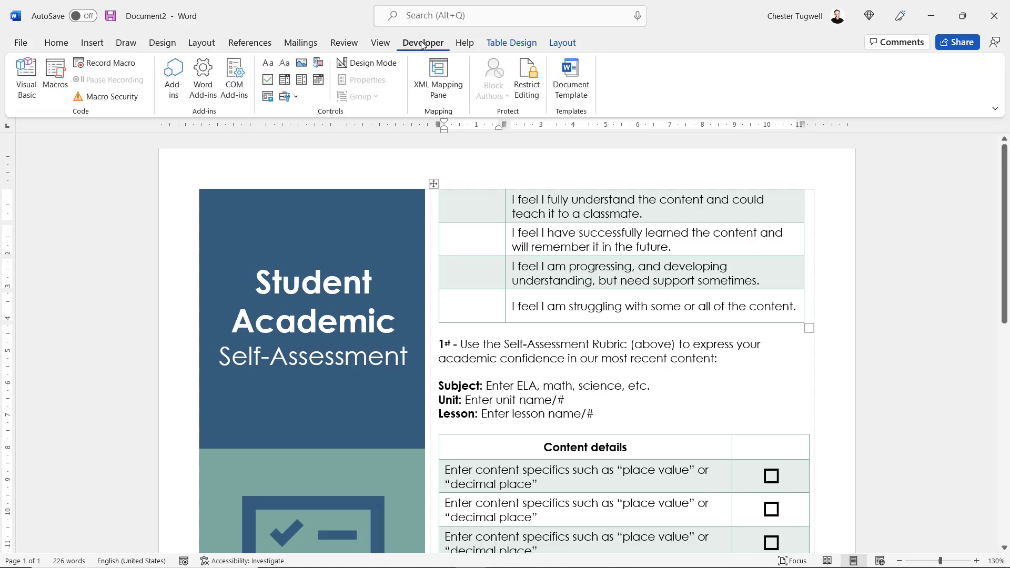
{"action": "mouse_move", "coordinate": [333, 113]}
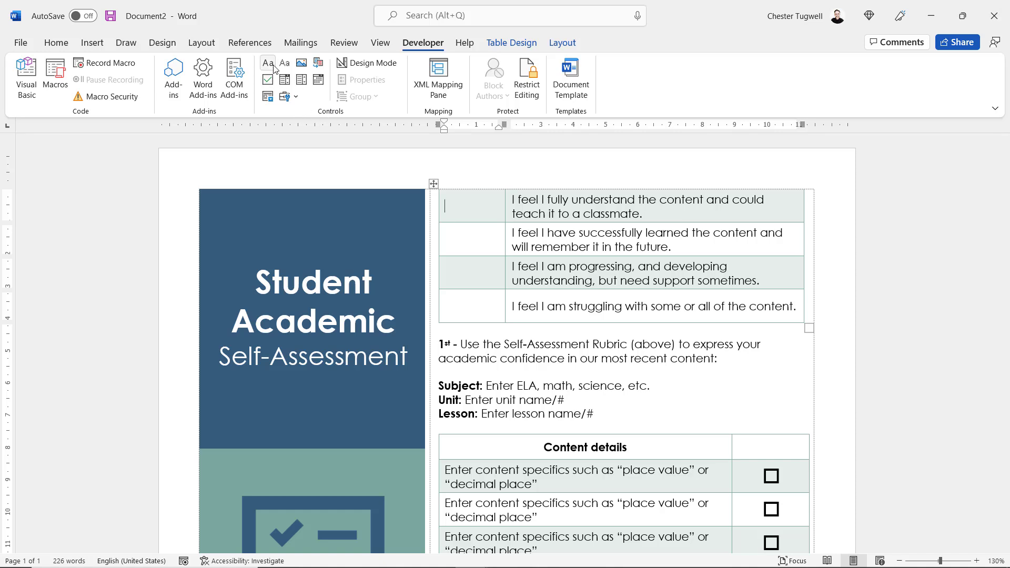
{"action": "mouse_move", "coordinate": [312, 98]}
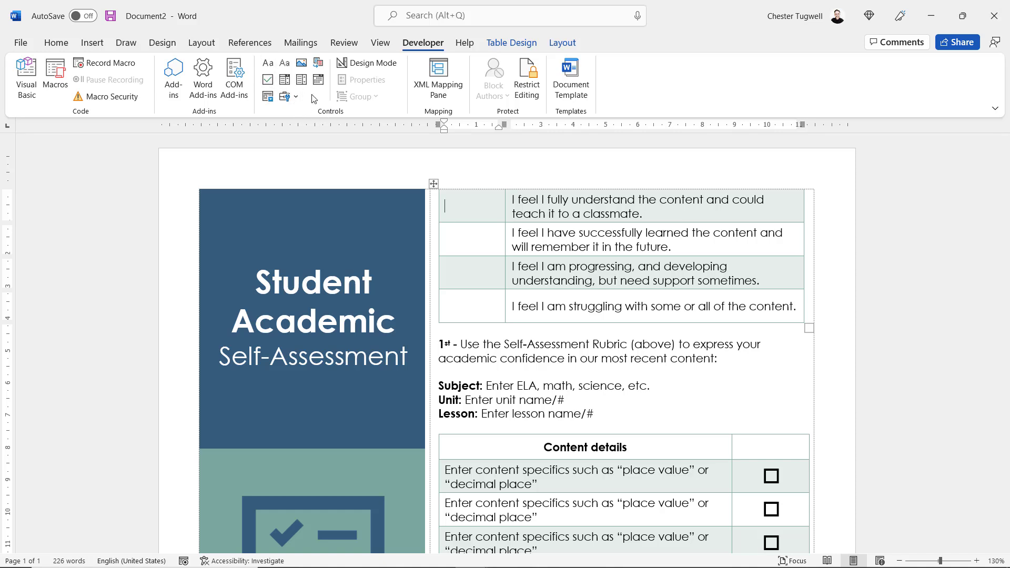
{"action": "mouse_move", "coordinate": [267, 80]}
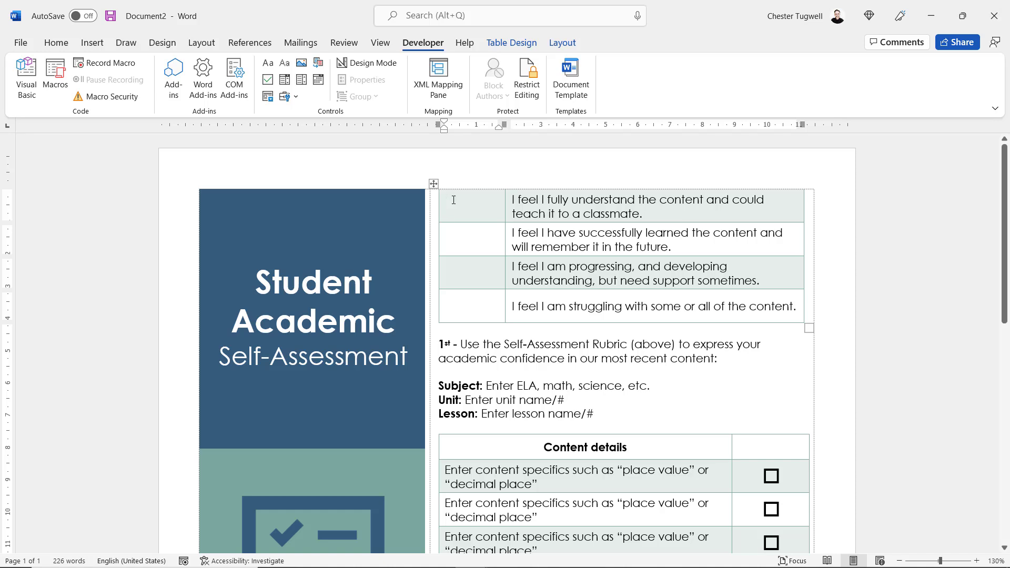
{"action": "left_click", "coordinate": [444, 205]}
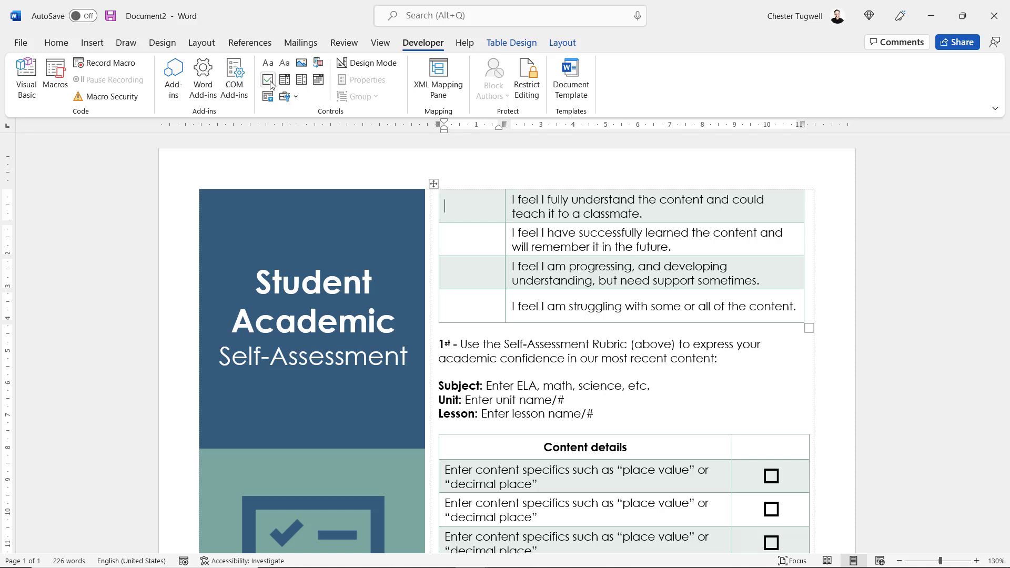
{"action": "left_click", "coordinate": [267, 79]}
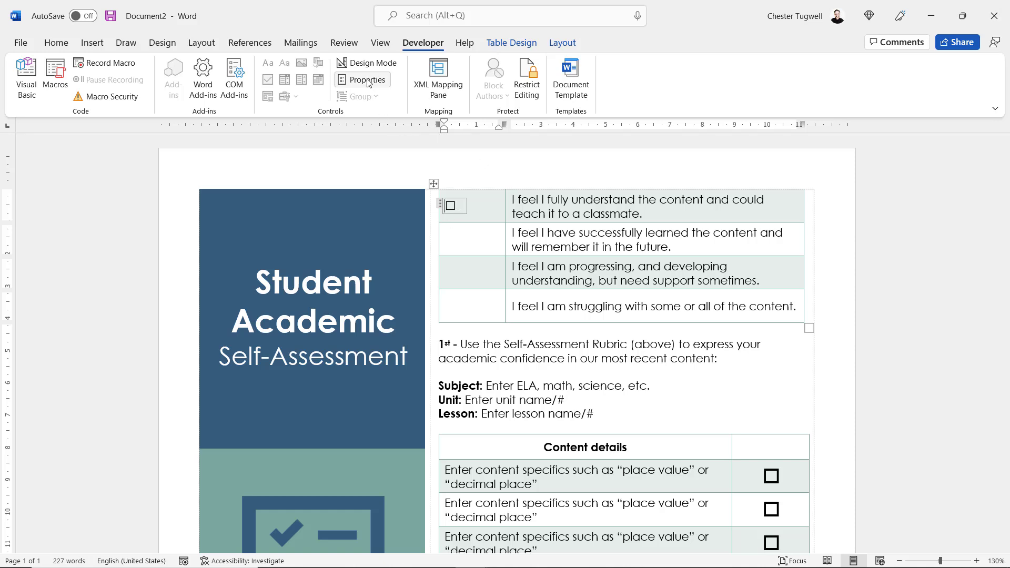
Step: In the checkbox's properties, show it without a bounding box and mark it as cannot be deleted
{"action": "left_click", "coordinate": [365, 79]}
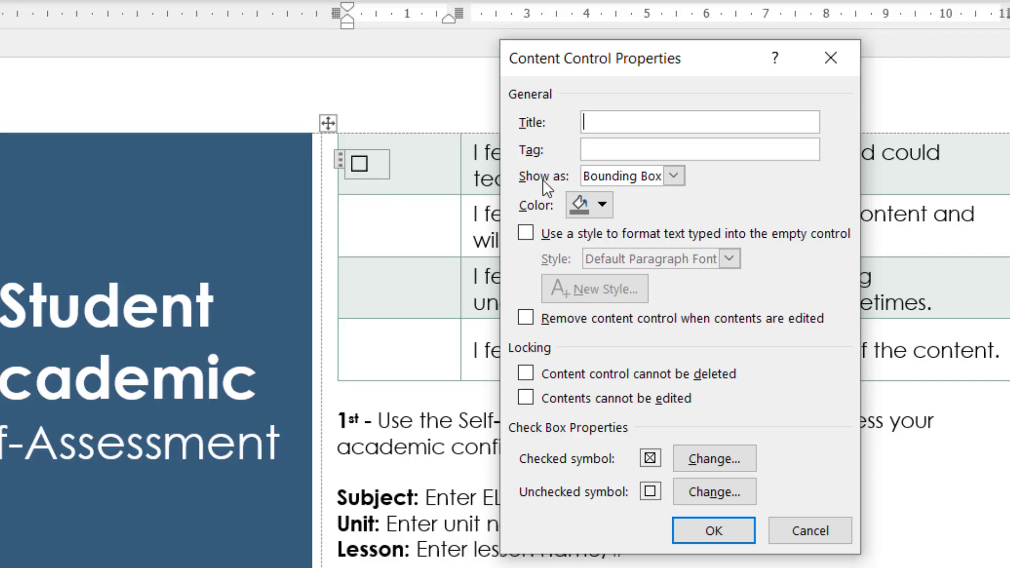
{"action": "left_click", "coordinate": [675, 176]}
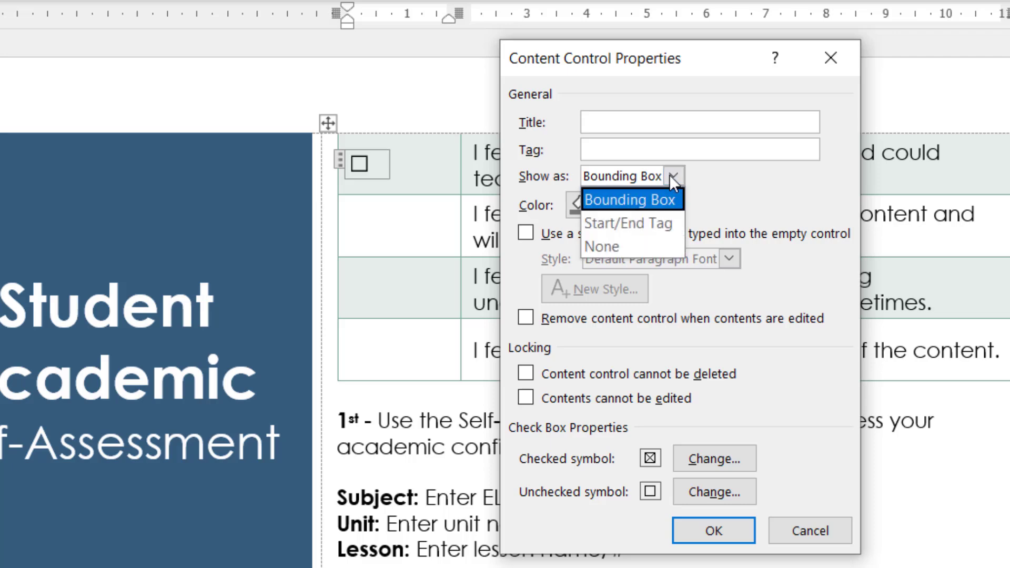
{"action": "left_click", "coordinate": [601, 246]}
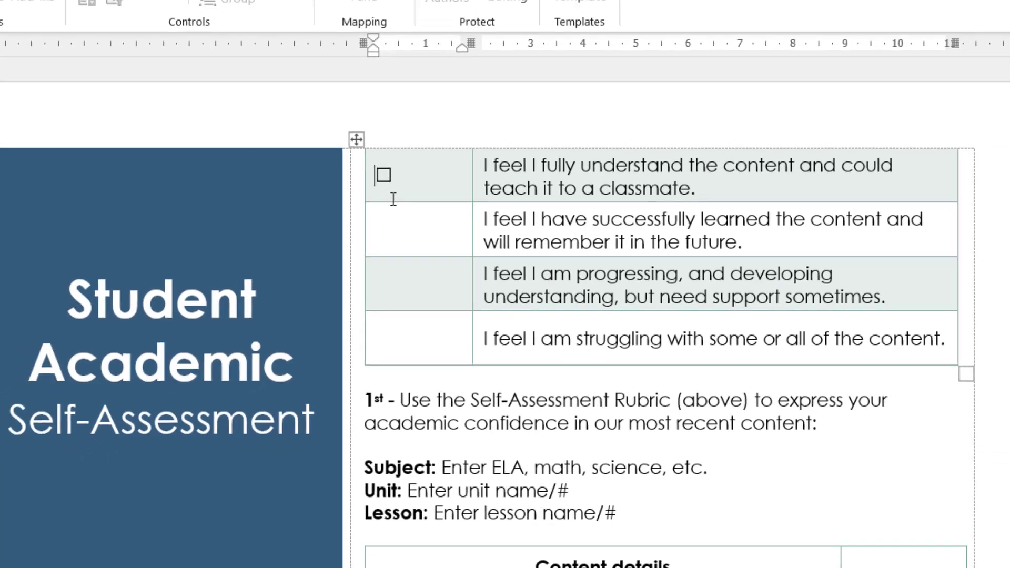
{"action": "left_click", "coordinate": [366, 79]}
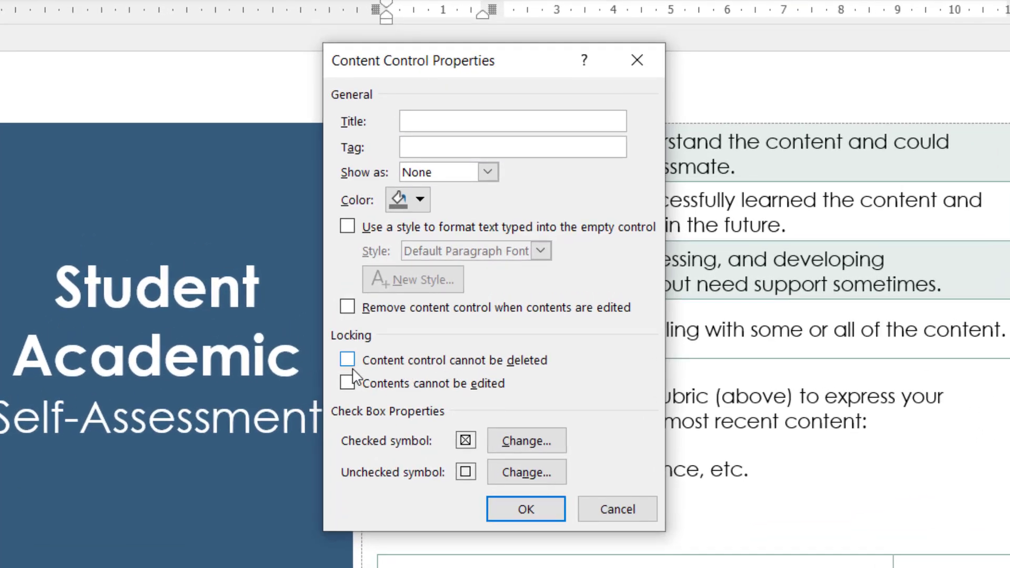
{"action": "left_click", "coordinate": [347, 360]}
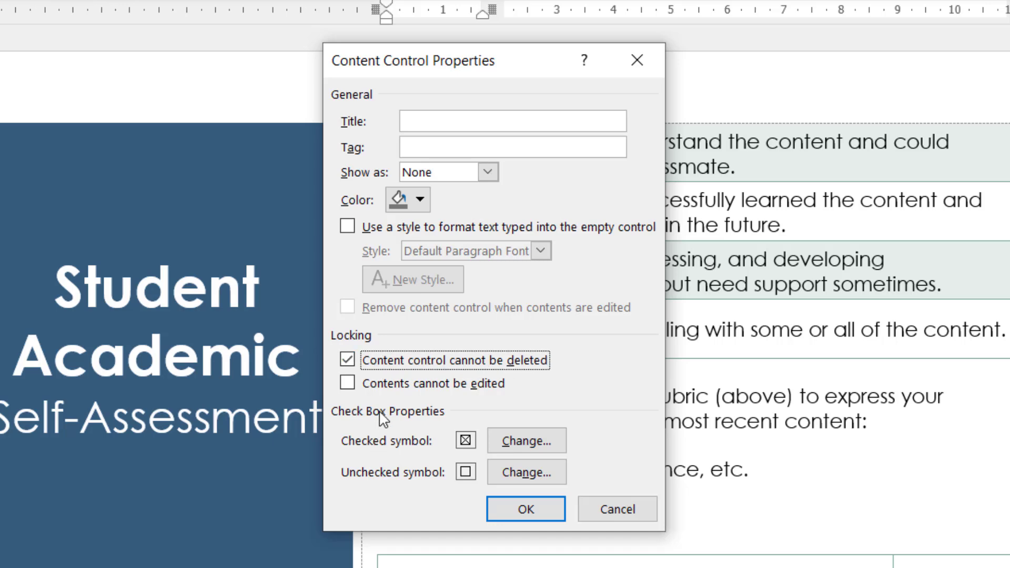
{"action": "mouse_move", "coordinate": [446, 438]}
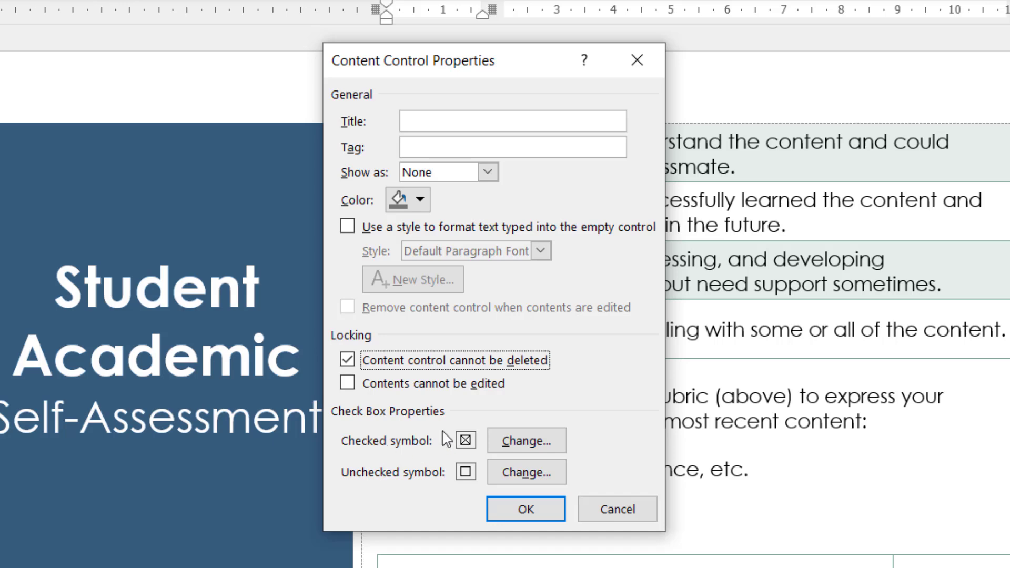
{"action": "mouse_move", "coordinate": [443, 448]}
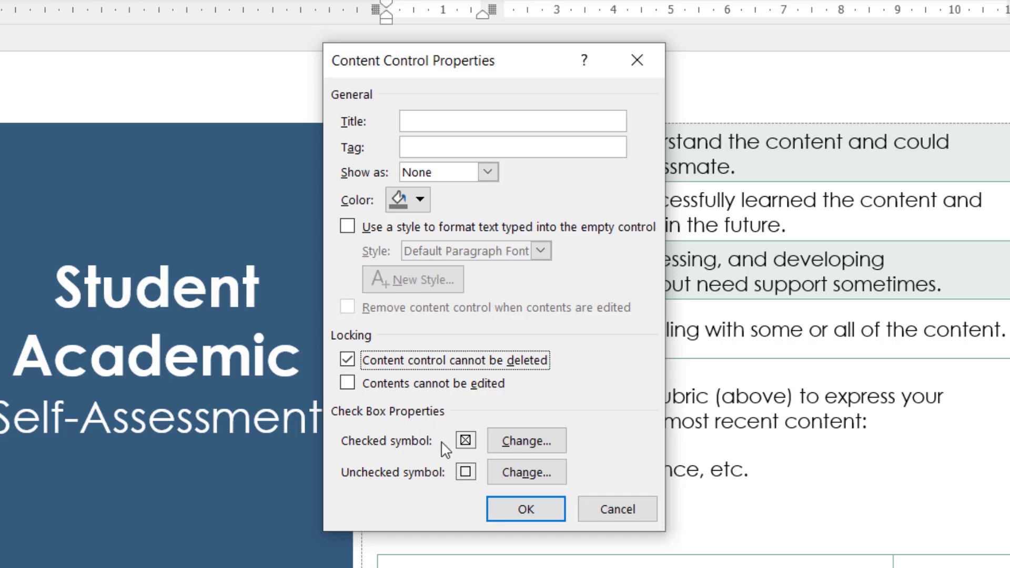
{"action": "mouse_move", "coordinate": [438, 483]}
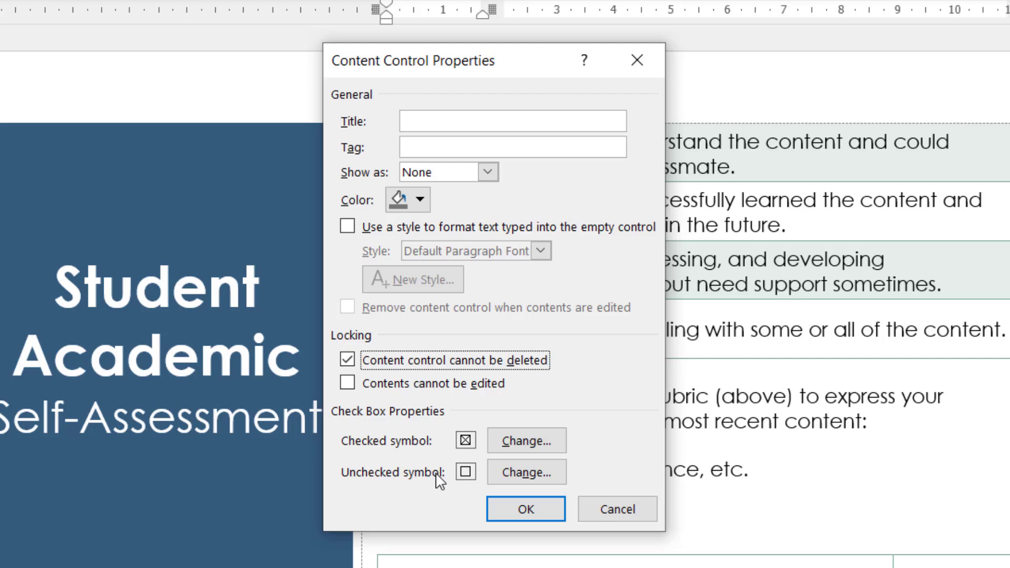
{"action": "mouse_move", "coordinate": [383, 451]}
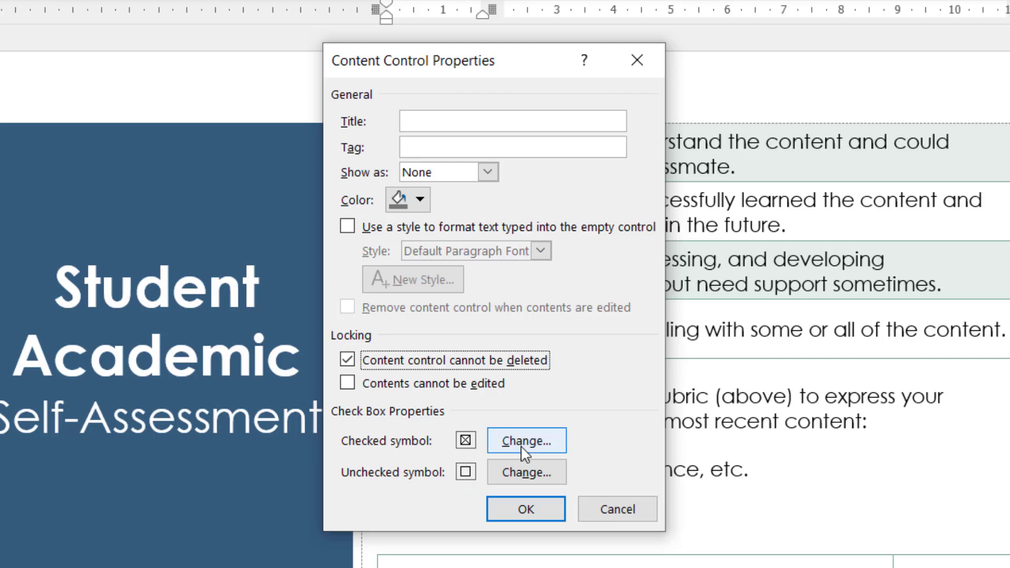
Step: Set the checked symbol to a Wingdings ticked box and the unchecked symbol to a plain square, and apply
{"action": "left_click", "coordinate": [526, 440]}
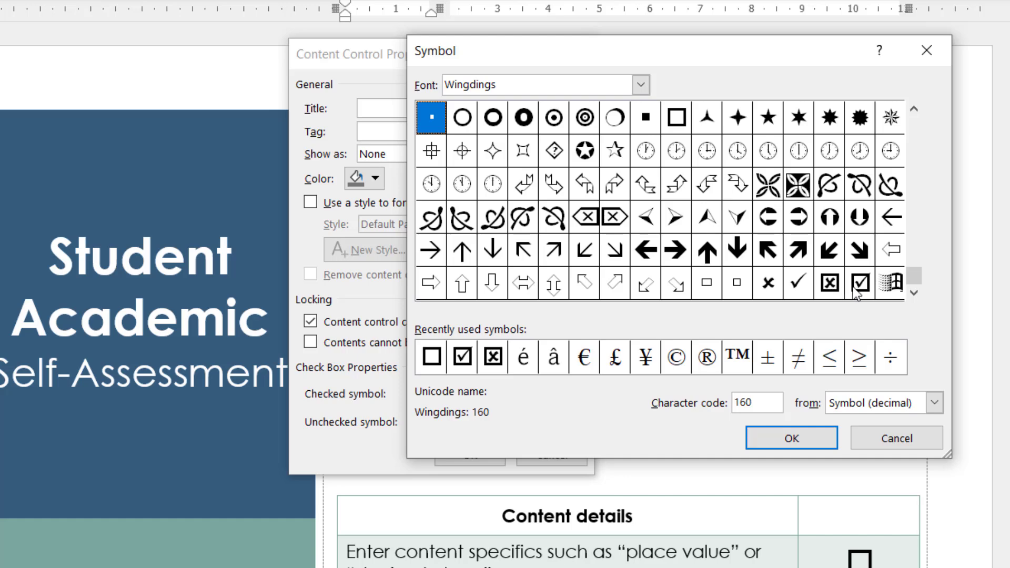
{"action": "left_click", "coordinate": [858, 283]}
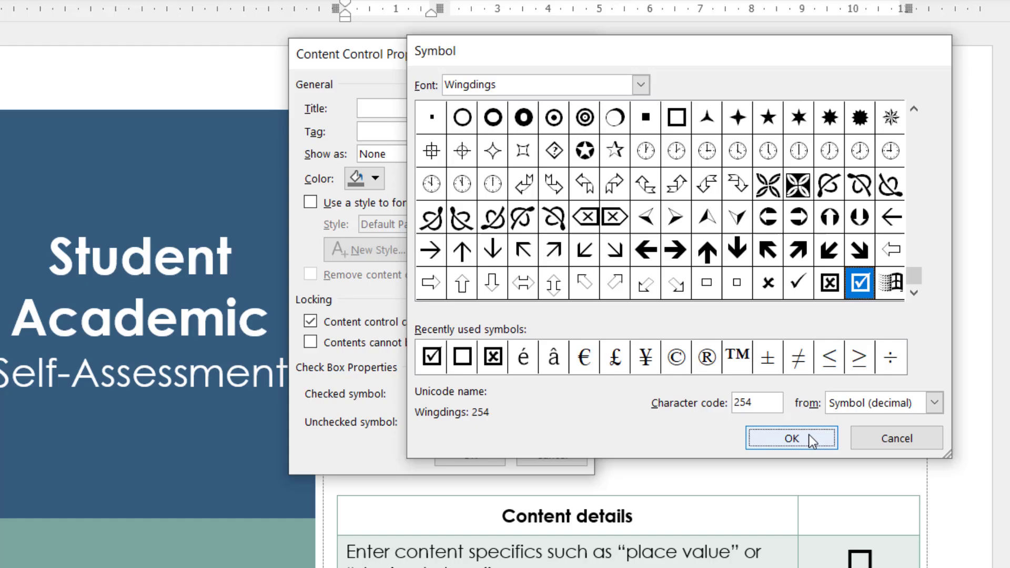
{"action": "left_click", "coordinate": [791, 437]}
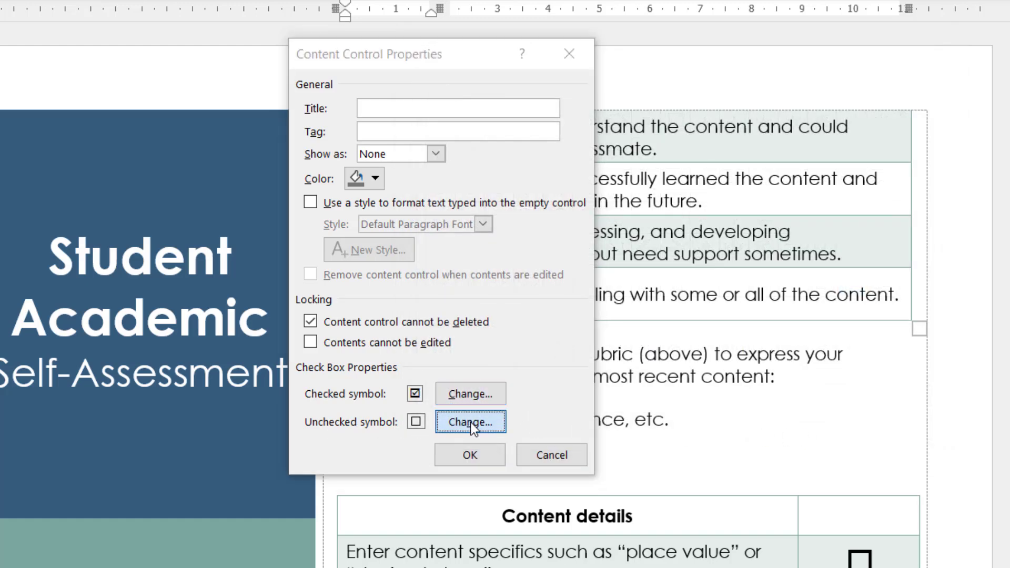
{"action": "left_click", "coordinate": [468, 422]}
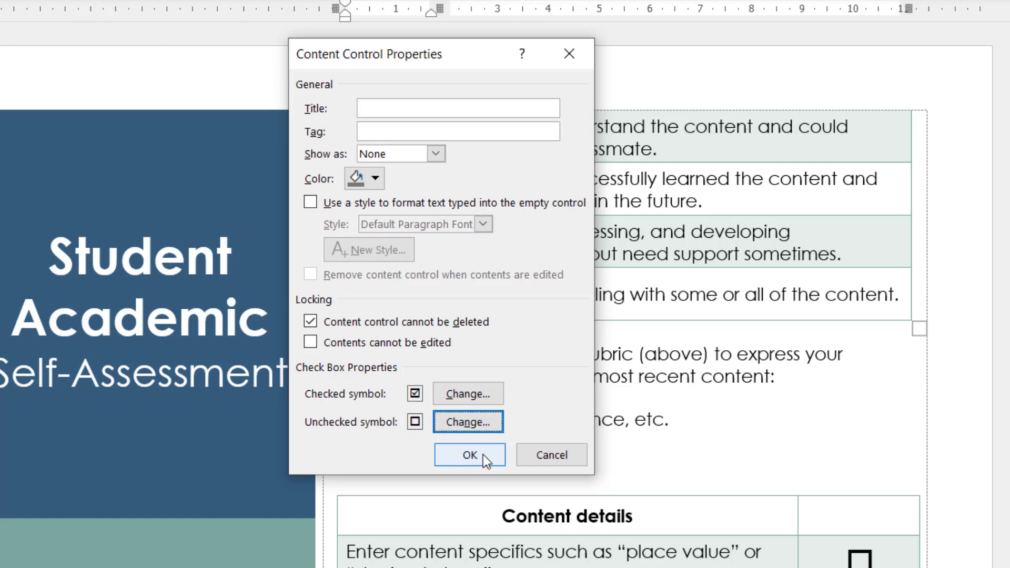
{"action": "left_click", "coordinate": [469, 454]}
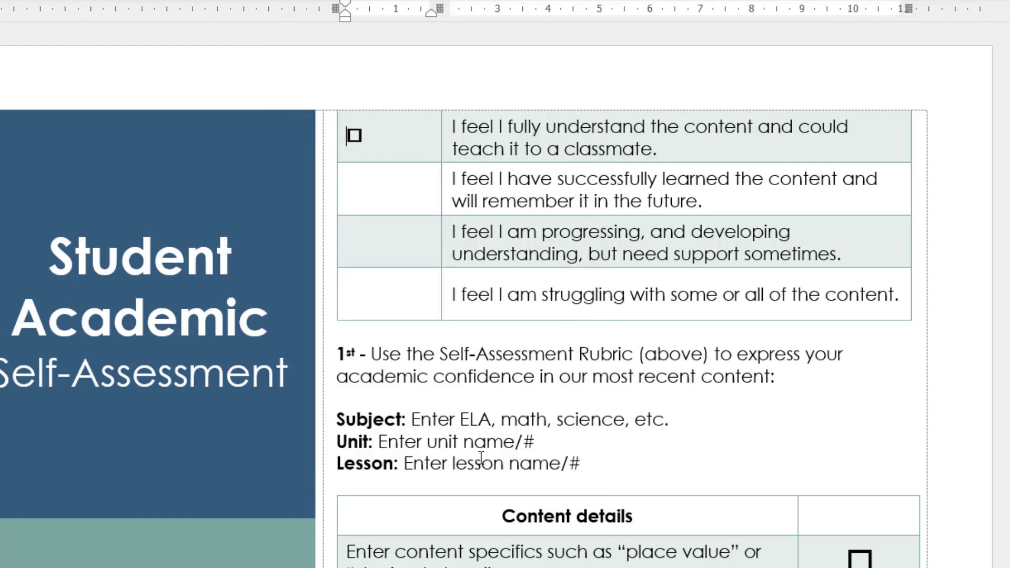
Step: Toggle the first rubric checkbox on and off to verify it, leaving it unticked
{"action": "left_click", "coordinate": [353, 135]}
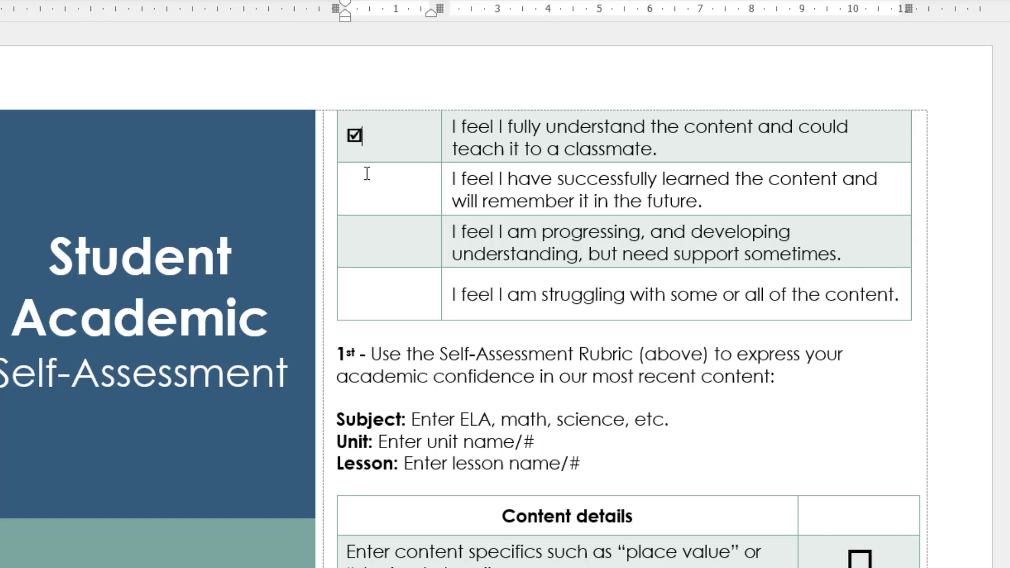
{"action": "left_click", "coordinate": [354, 136]}
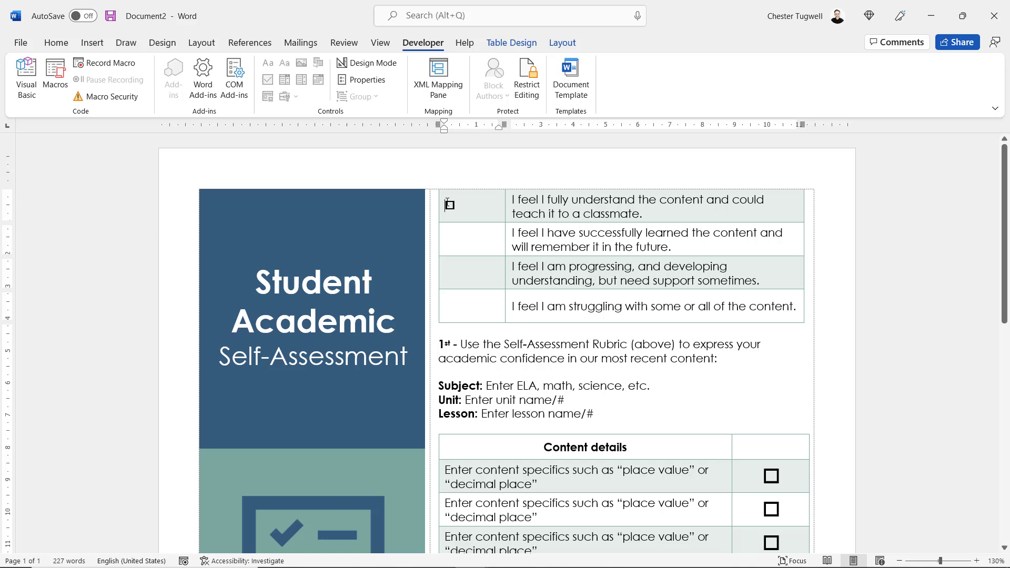
{"action": "left_click", "coordinate": [55, 42]}
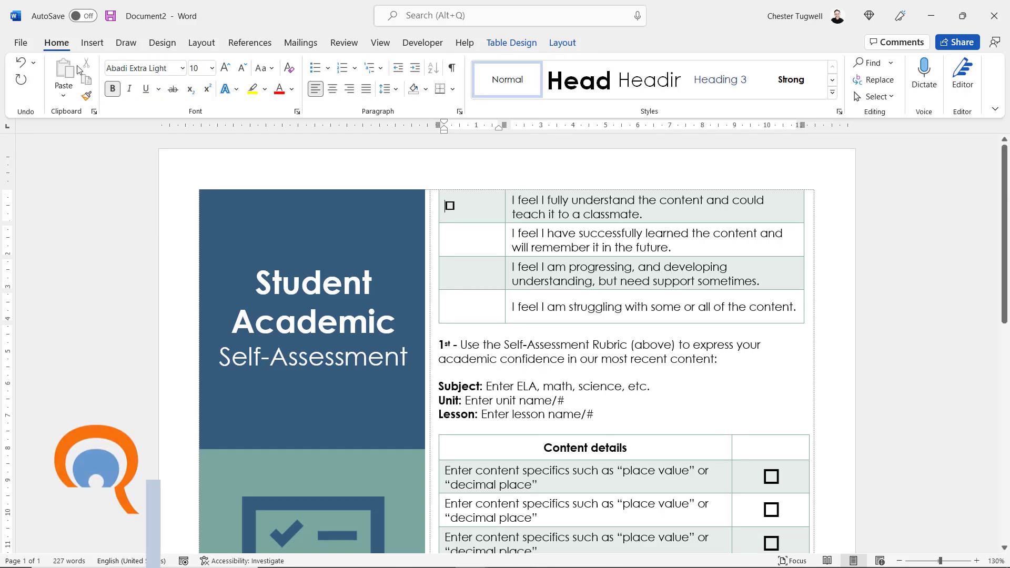
Step: Set the first checkbox to font size 22, centred in its cell, and copy it
{"action": "left_click", "coordinate": [210, 67]}
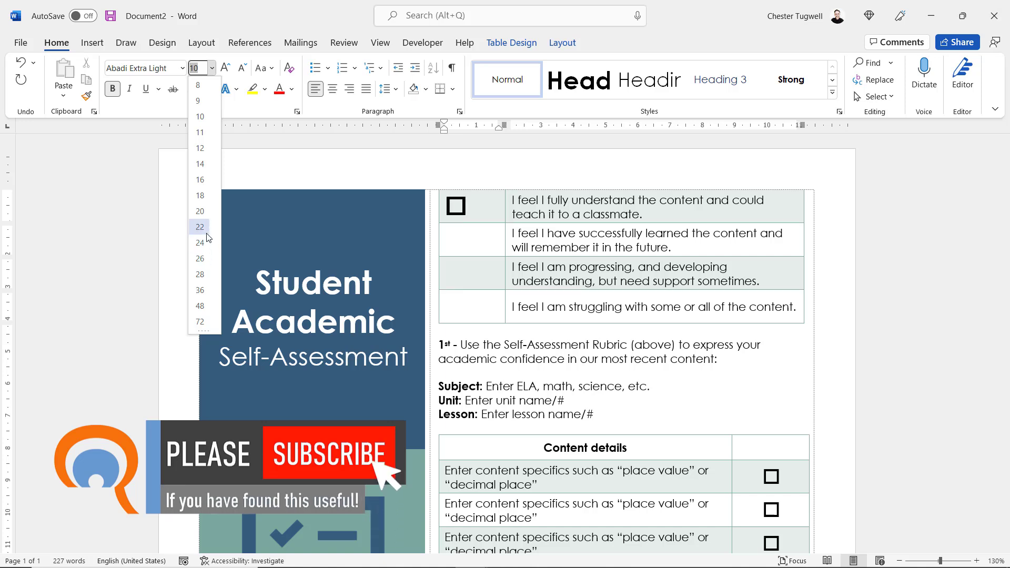
{"action": "left_click", "coordinate": [200, 228]}
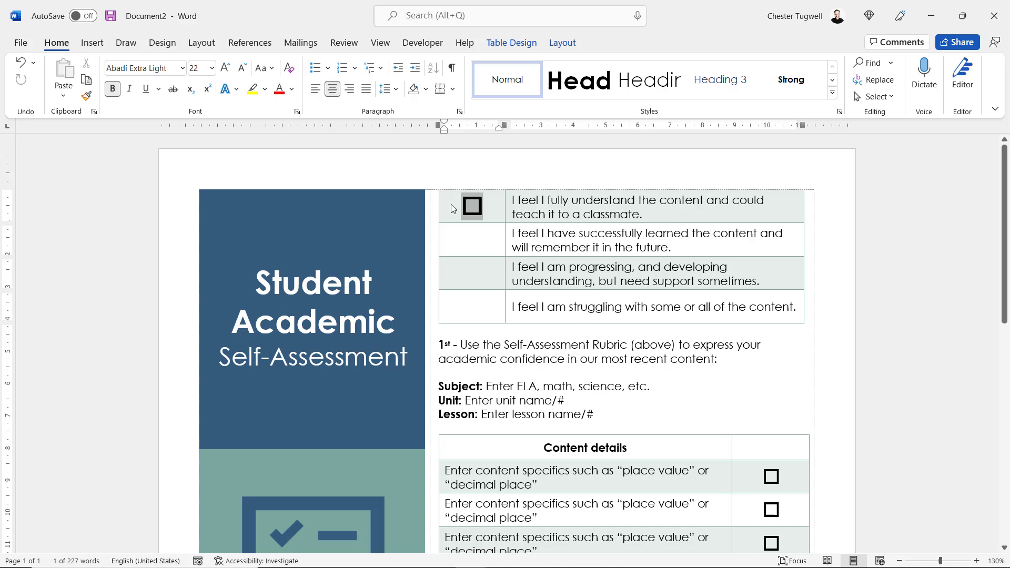
{"action": "key", "text": "ctrl+c"}
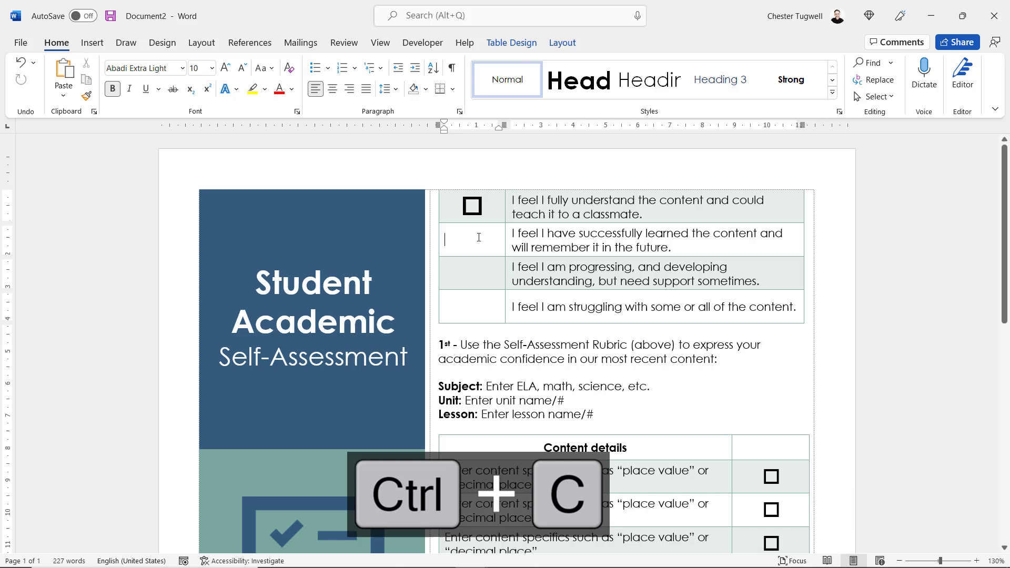
Step: Paste the enlarged checkbox into the remaining rubric rows and verify the first one toggles
{"action": "key", "text": "ctrl+v"}
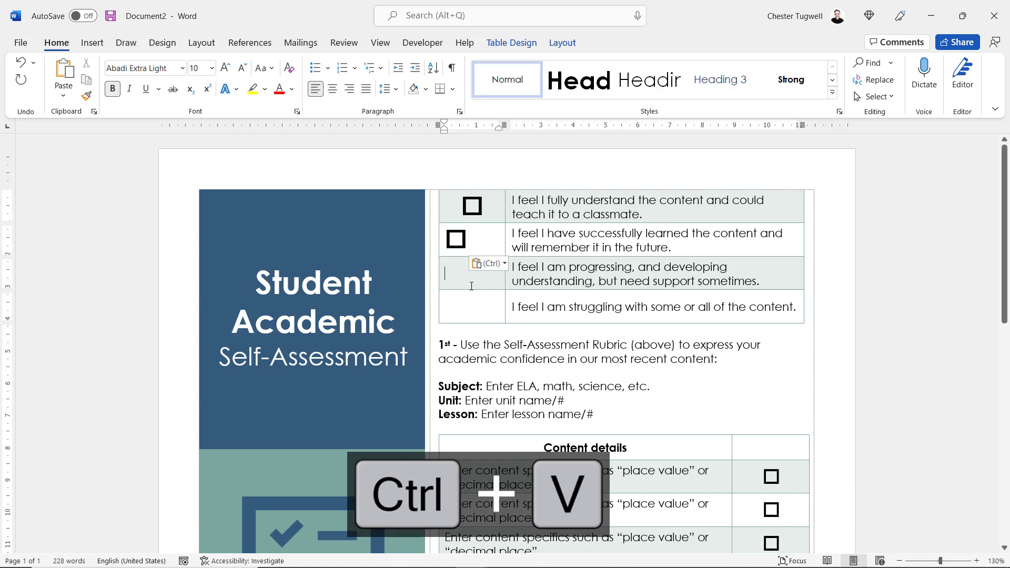
{"action": "key", "text": "ctrl+v"}
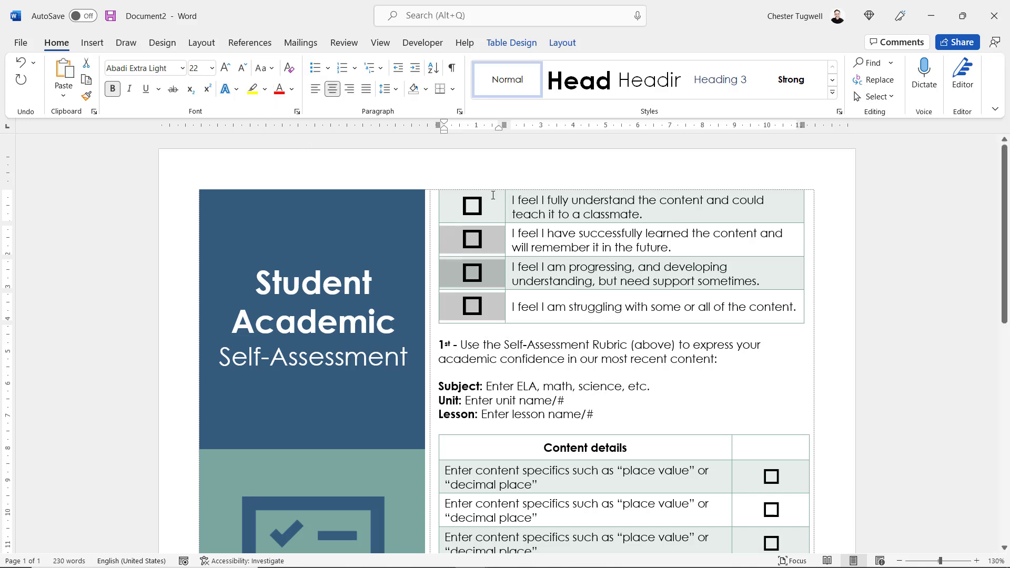
{"action": "left_click", "coordinate": [471, 206]}
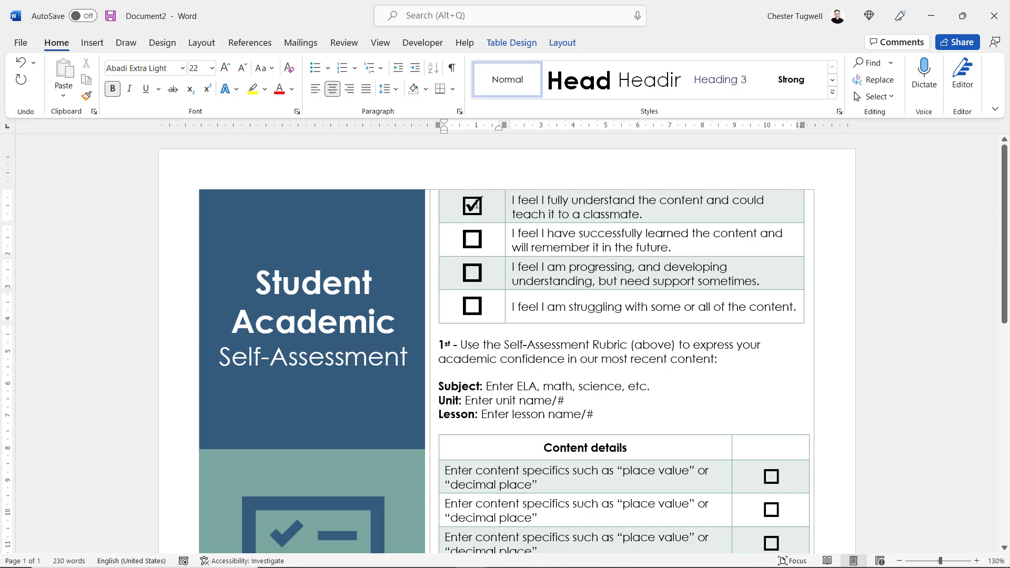
{"action": "left_click", "coordinate": [471, 206]}
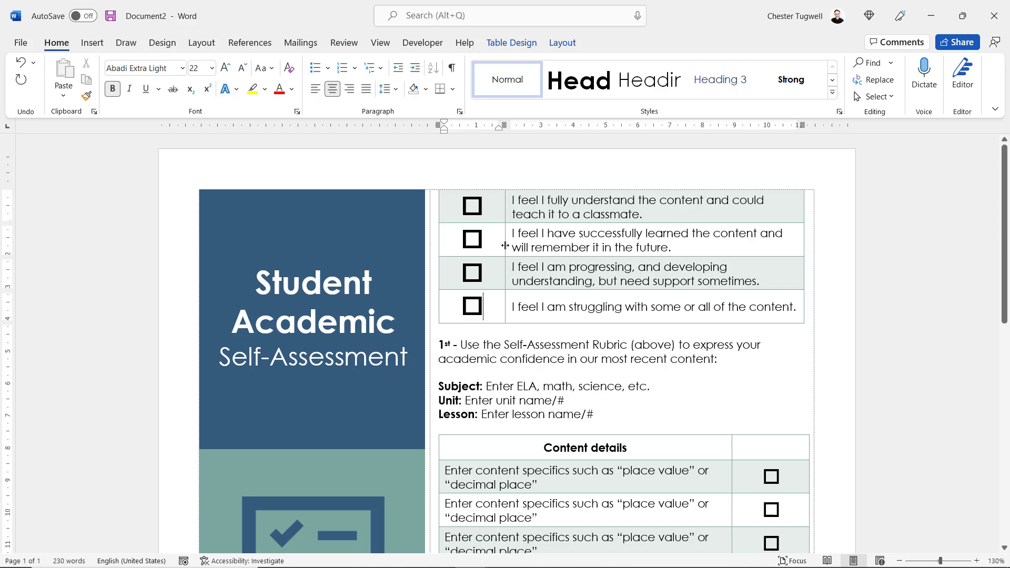
{"action": "mouse_move", "coordinate": [493, 234]}
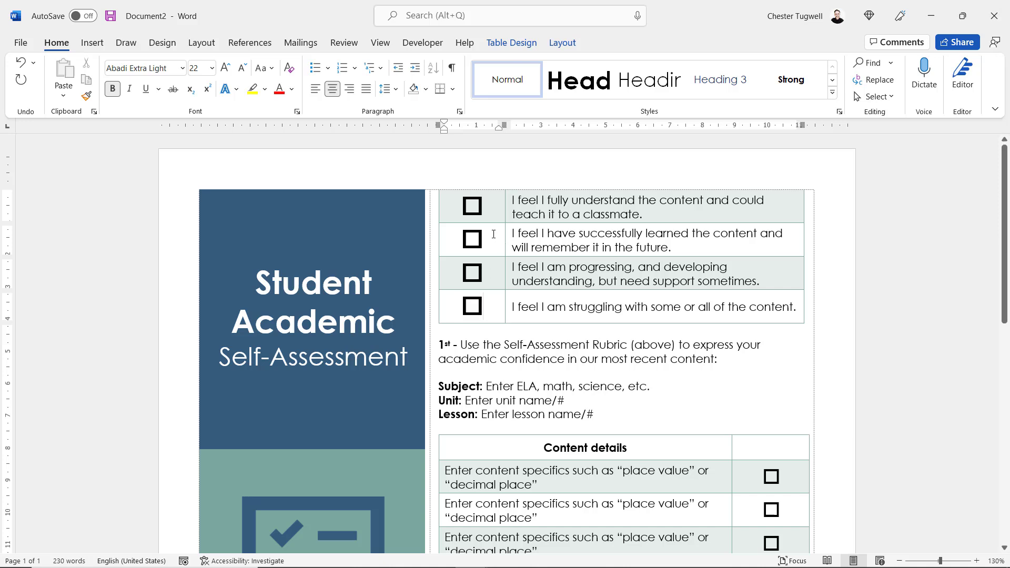